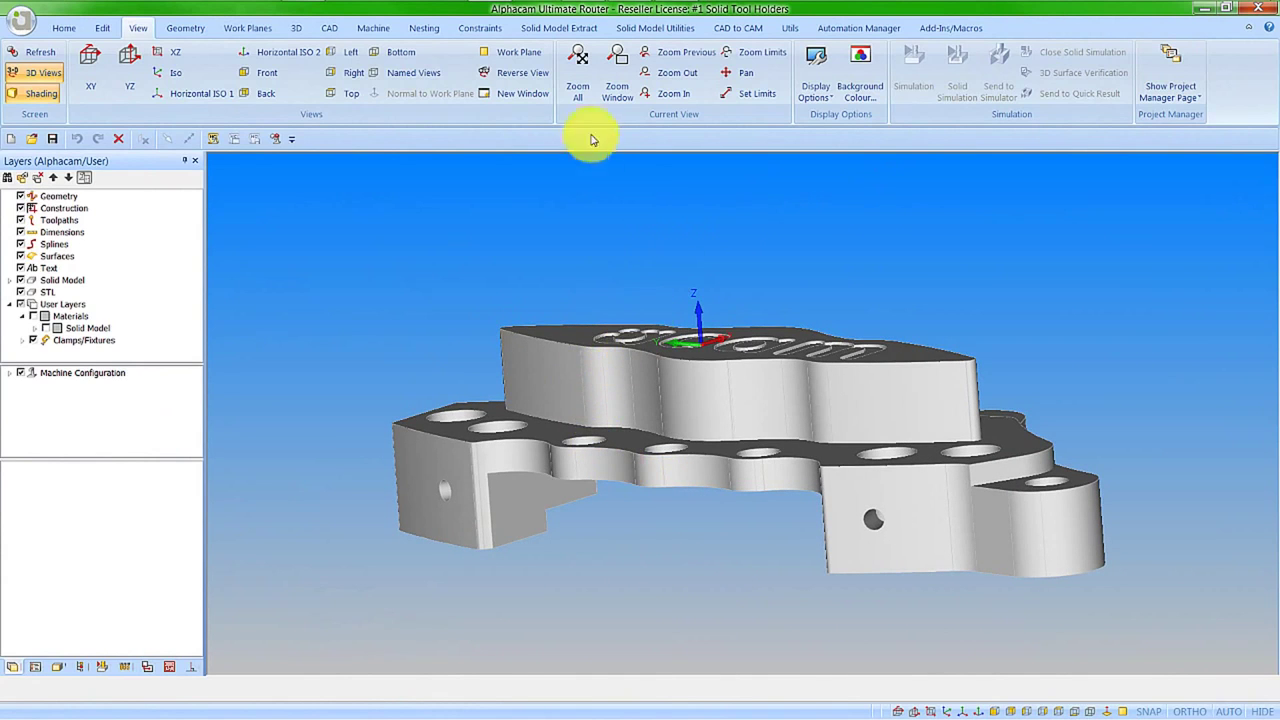
# Extract all concentric drillable holes from the solid tool holder, keeping the highest hole.
pyautogui.click(558, 27)
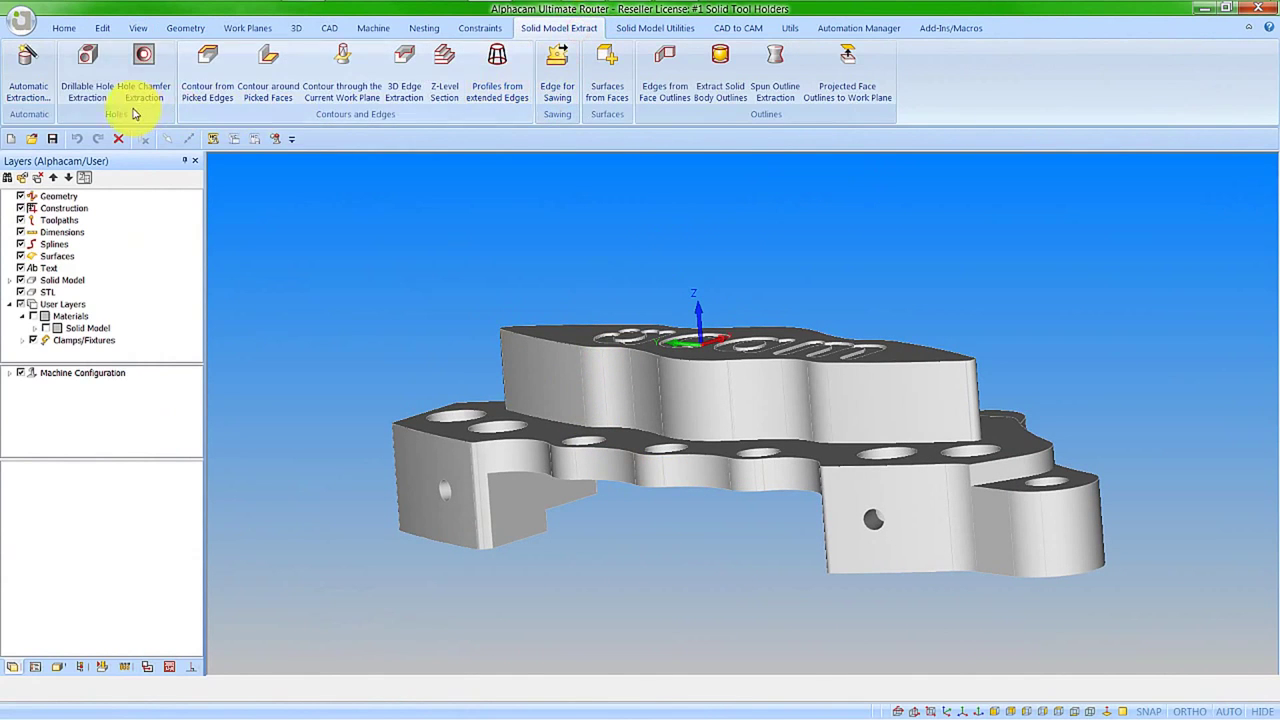
pyautogui.click(87, 70)
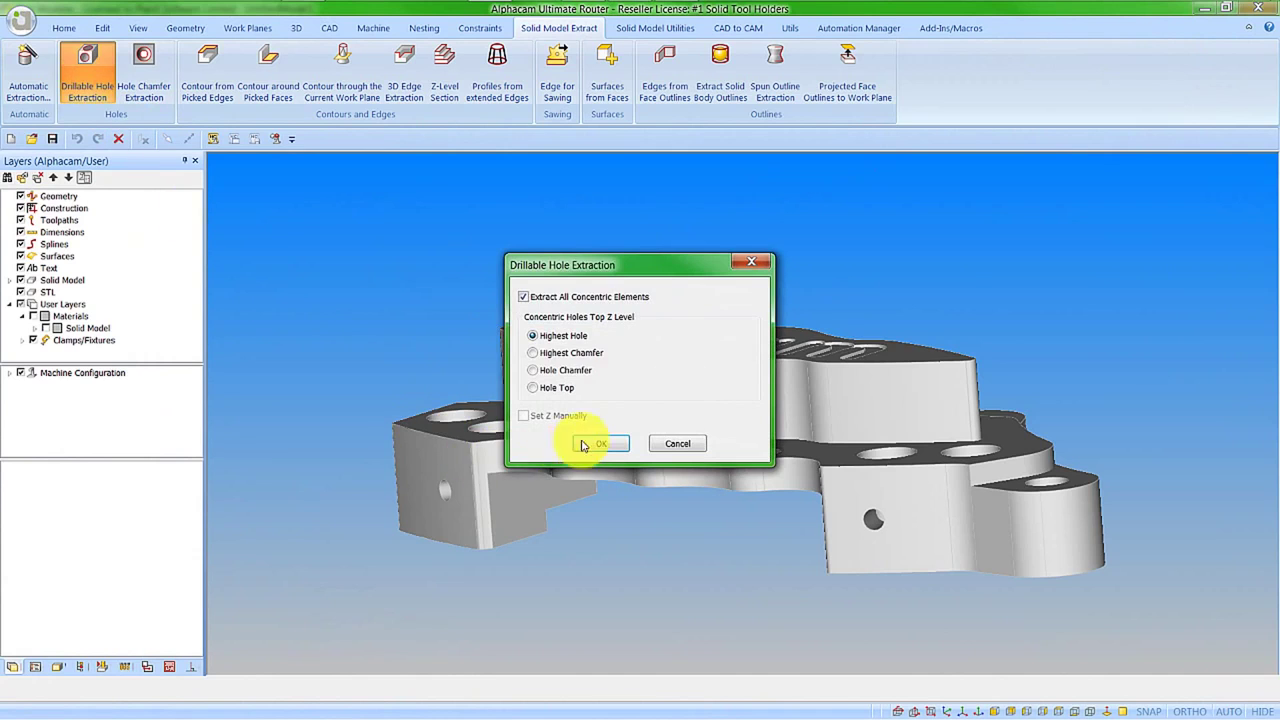
pyautogui.click(601, 443)
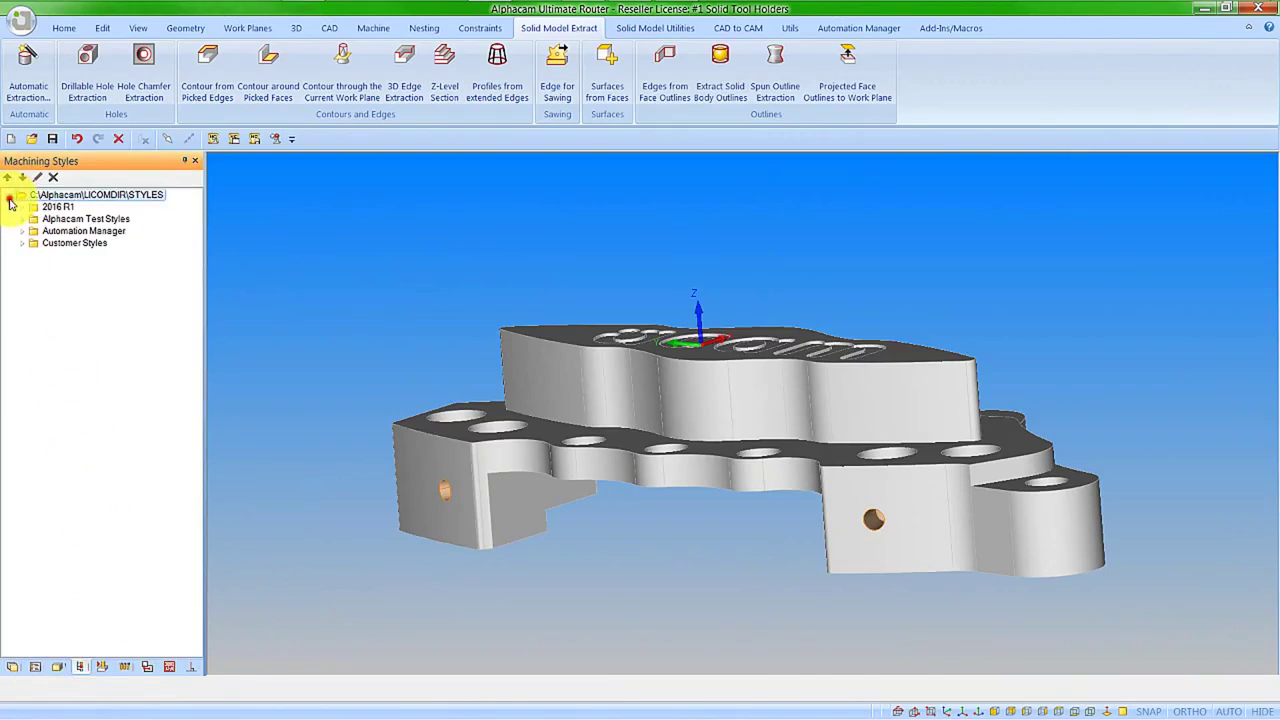
# Return to the Layers panel to see the Blind Holes and Through Holes layers.
pyautogui.click(24, 207)
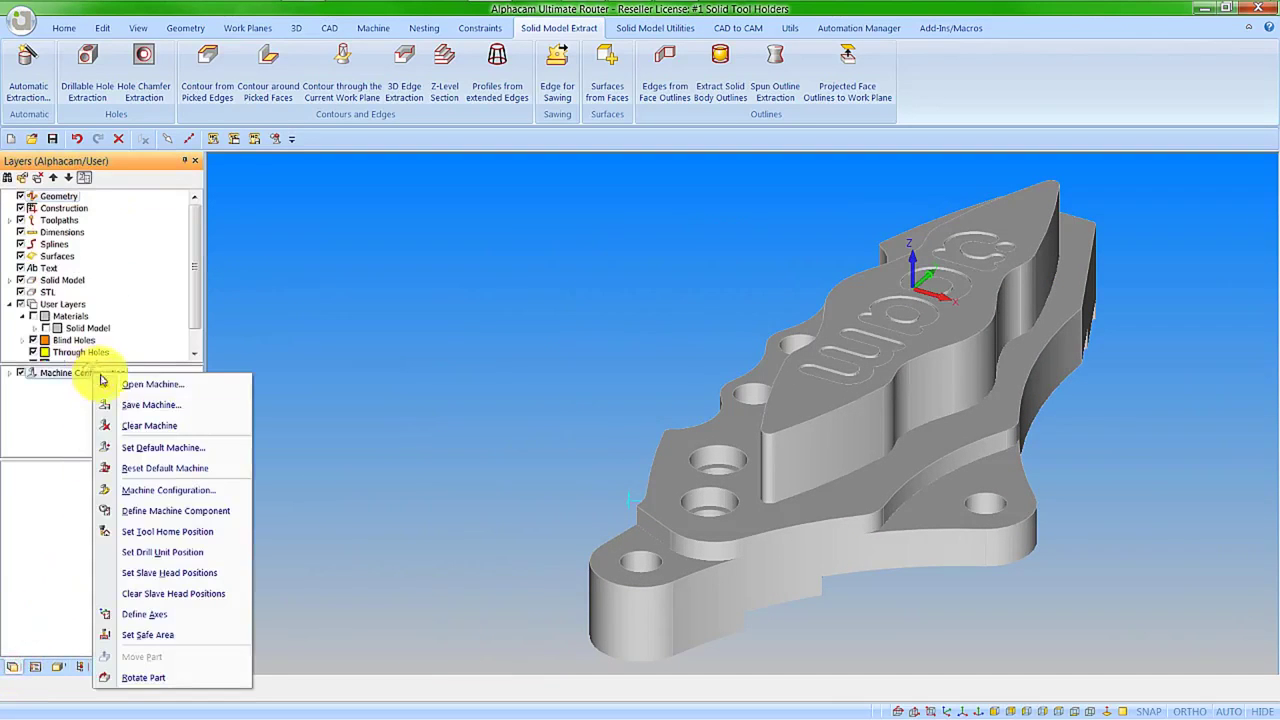
# Open 5-Axis Trunnion.armc from the 2016 R1 machine folder.
pyautogui.click(152, 384)
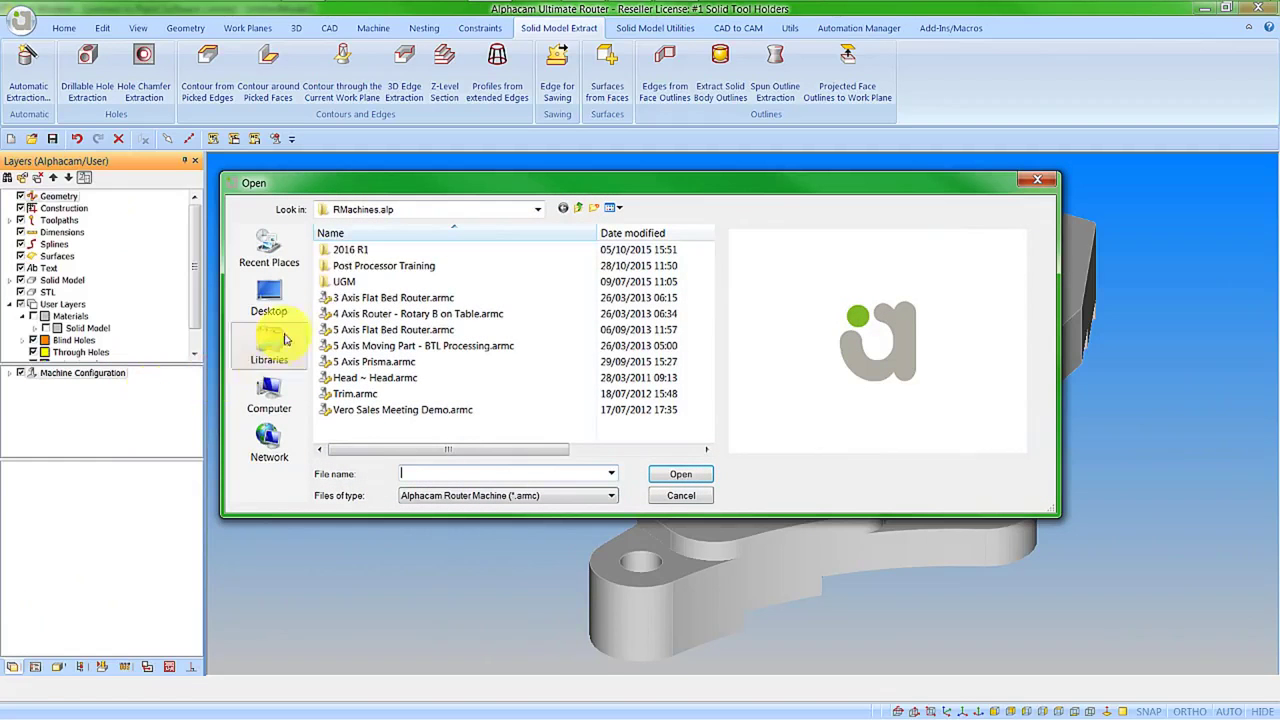
pyautogui.doubleClick(350, 249)
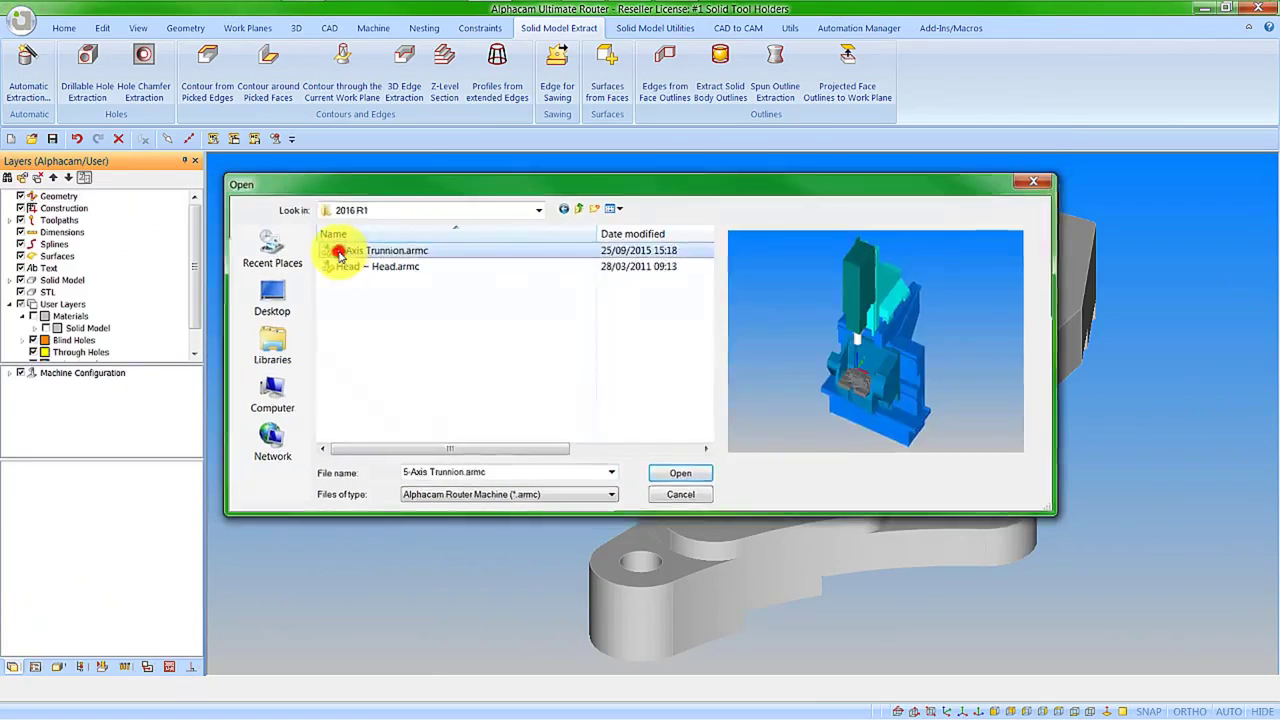
pyautogui.click(679, 472)
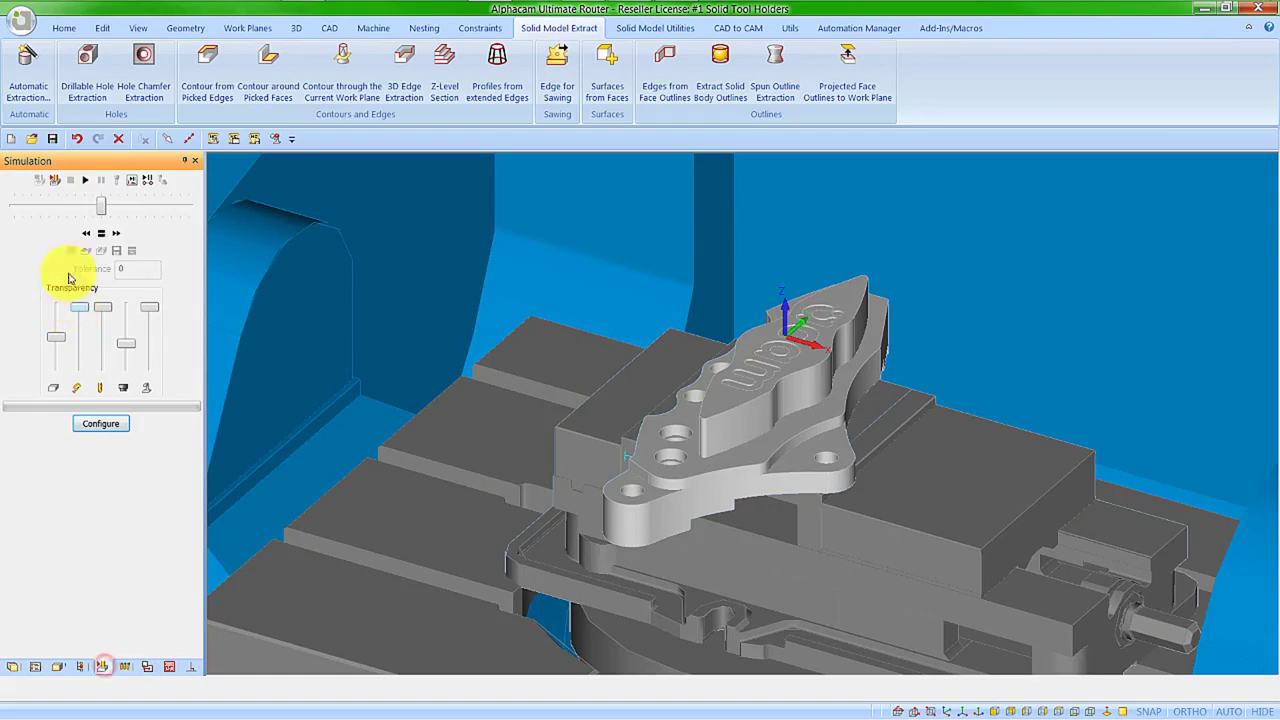
pyautogui.moveTo(100, 423)
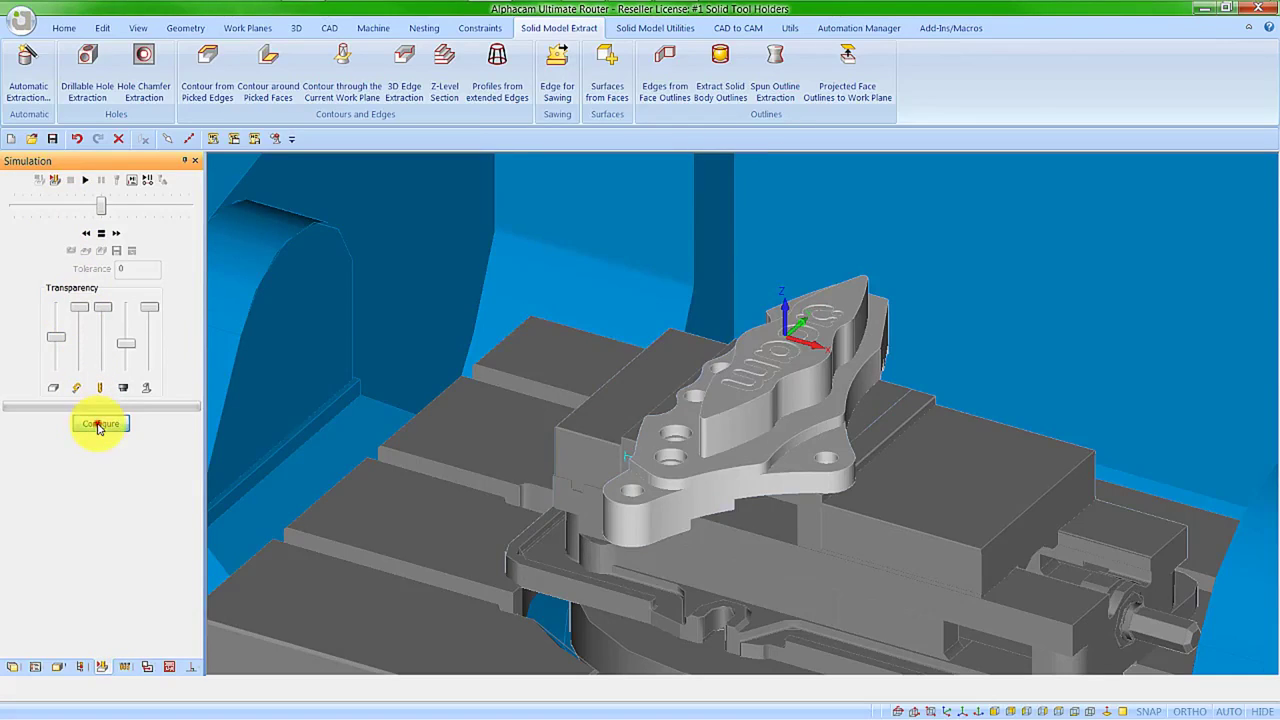
# Start the solid simulation and zoom and pan to view the part walls.
pyautogui.click(100, 423)
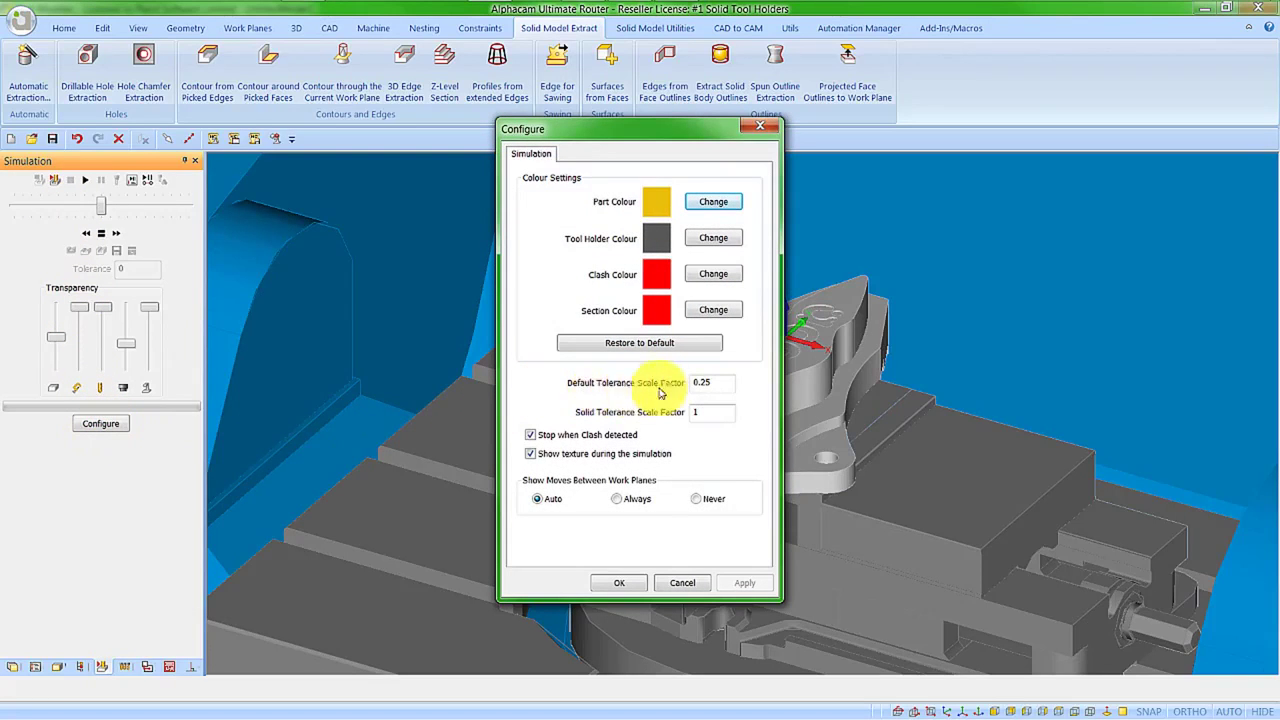
pyautogui.moveTo(637, 447)
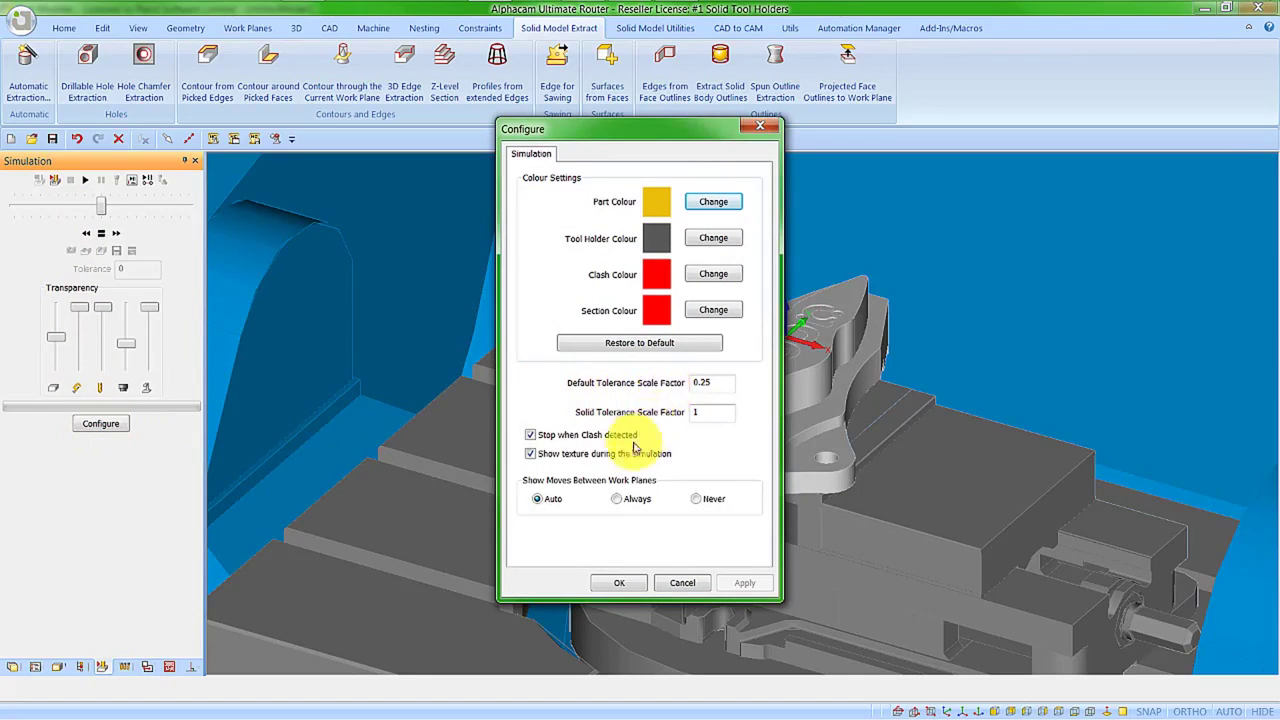
pyautogui.moveTo(675, 420)
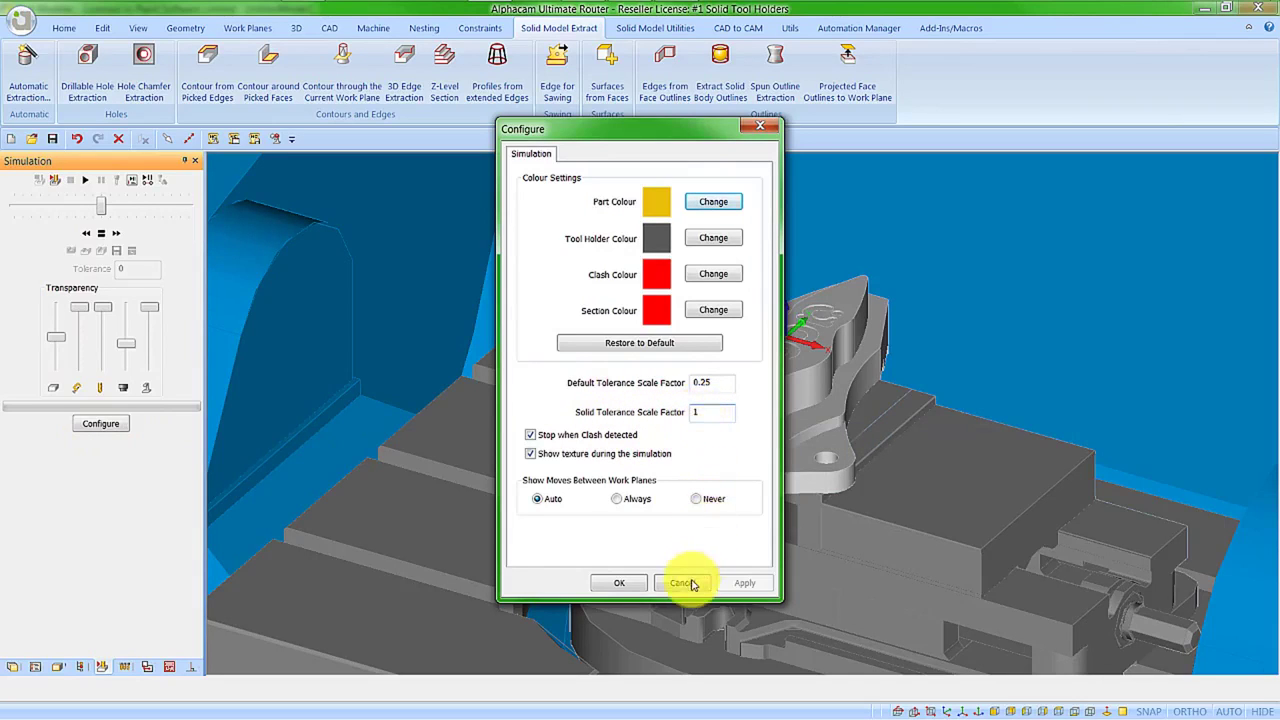
pyautogui.click(685, 583)
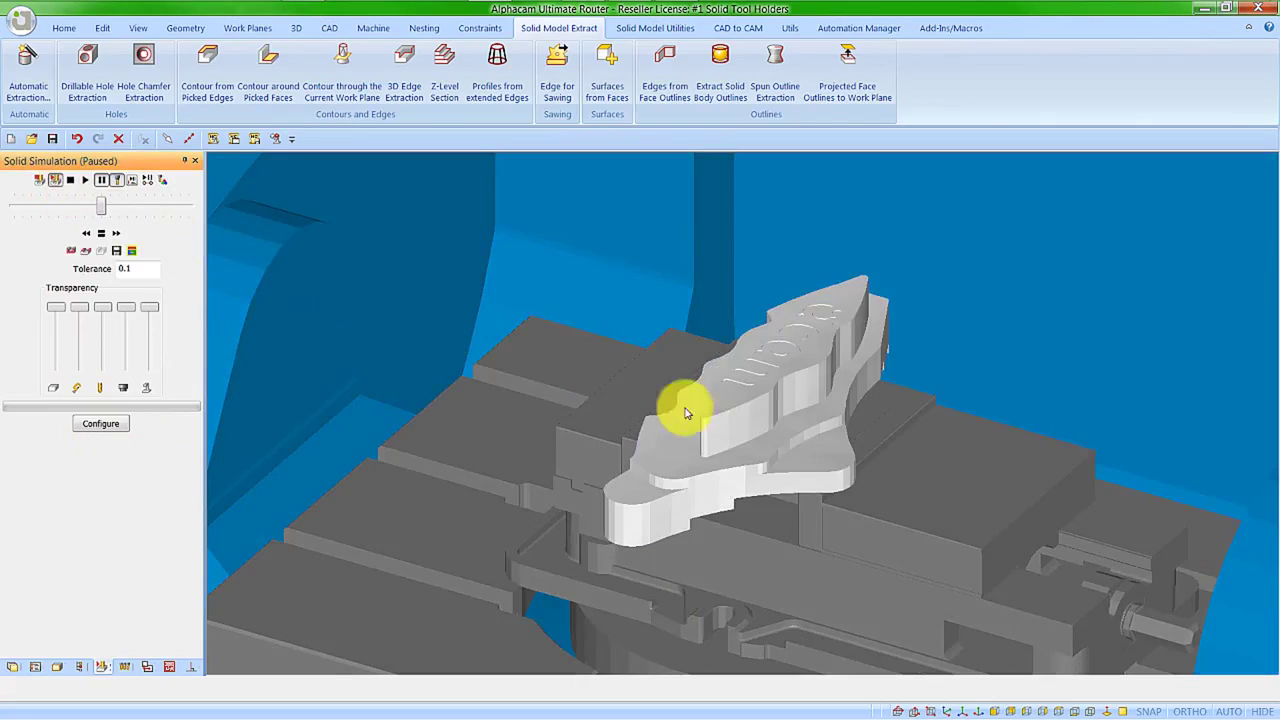
pyautogui.scroll(3)
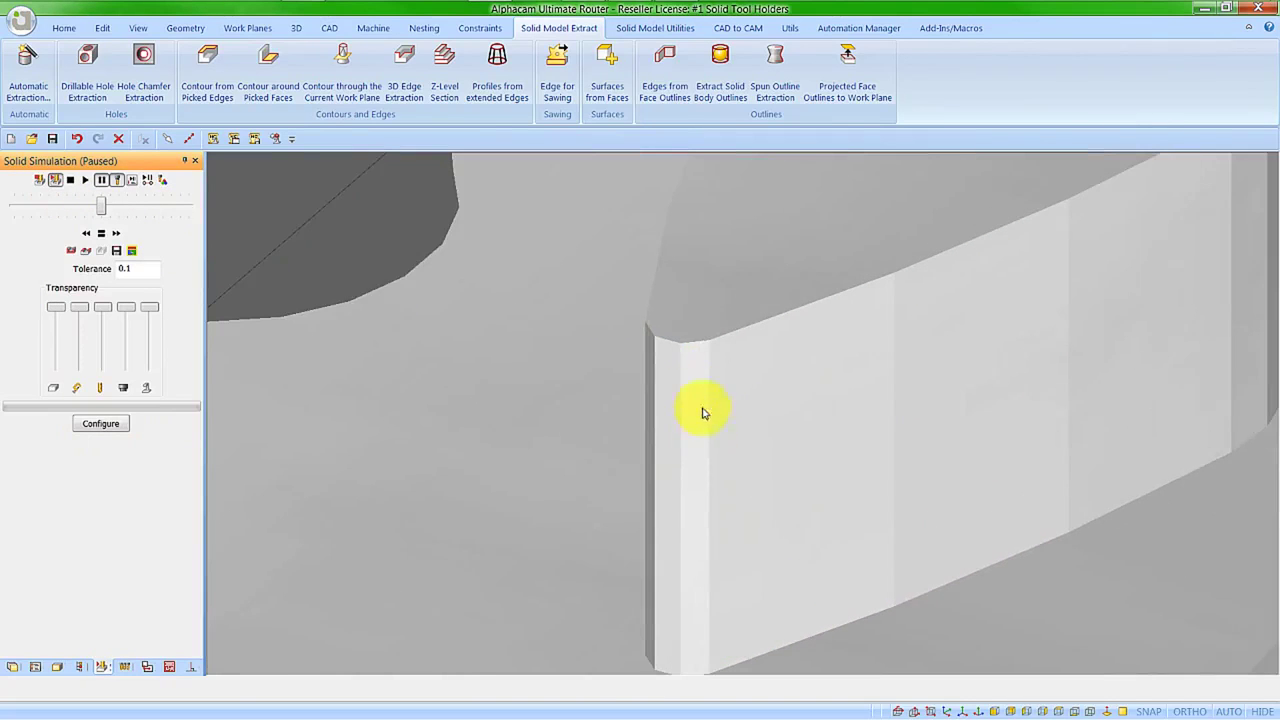
pyautogui.moveTo(703, 413); pyautogui.dragTo(960, 548)
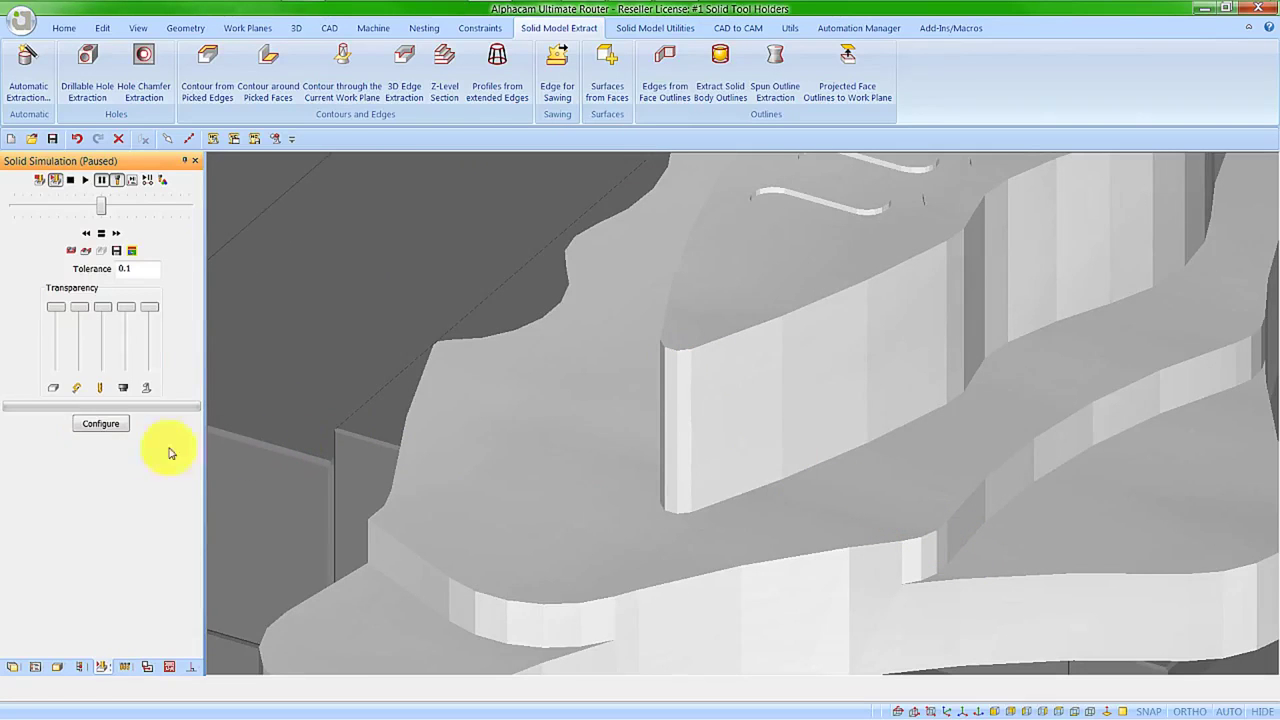
# Set the Solid Tolerance Scale Factor to 0.1 in simulation settings.
pyautogui.click(100, 423)
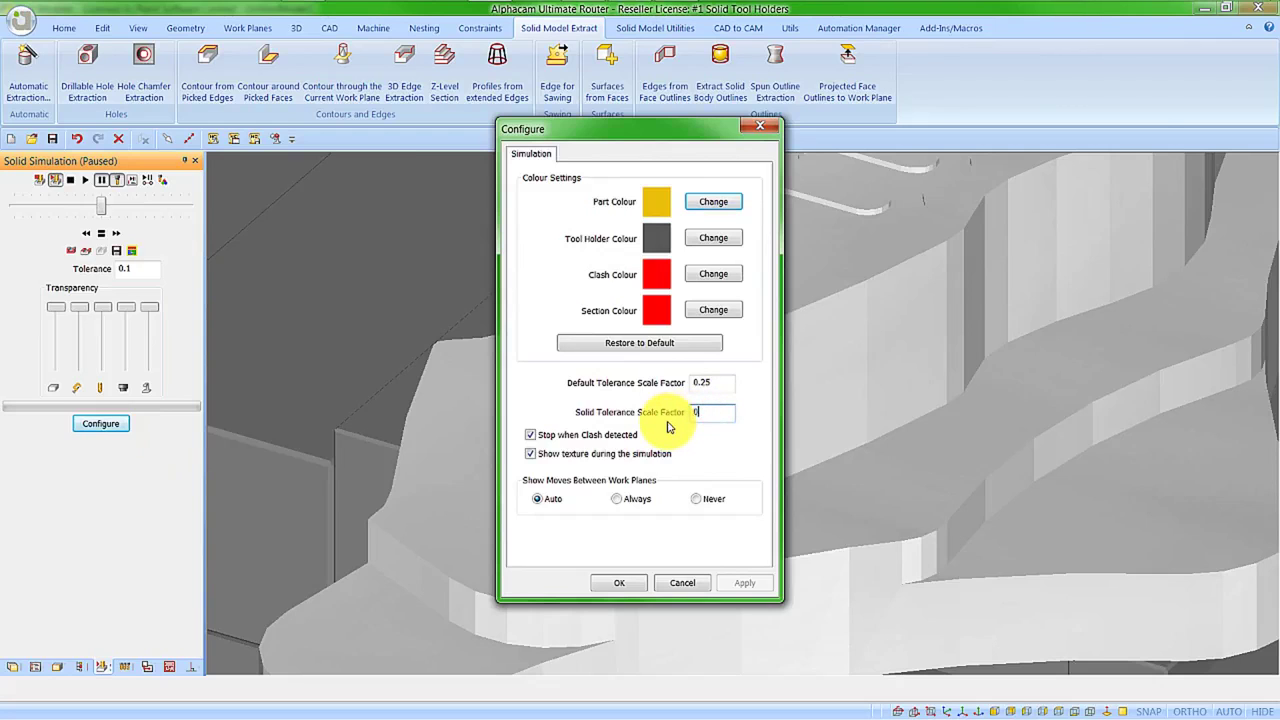
pyautogui.write('.1')
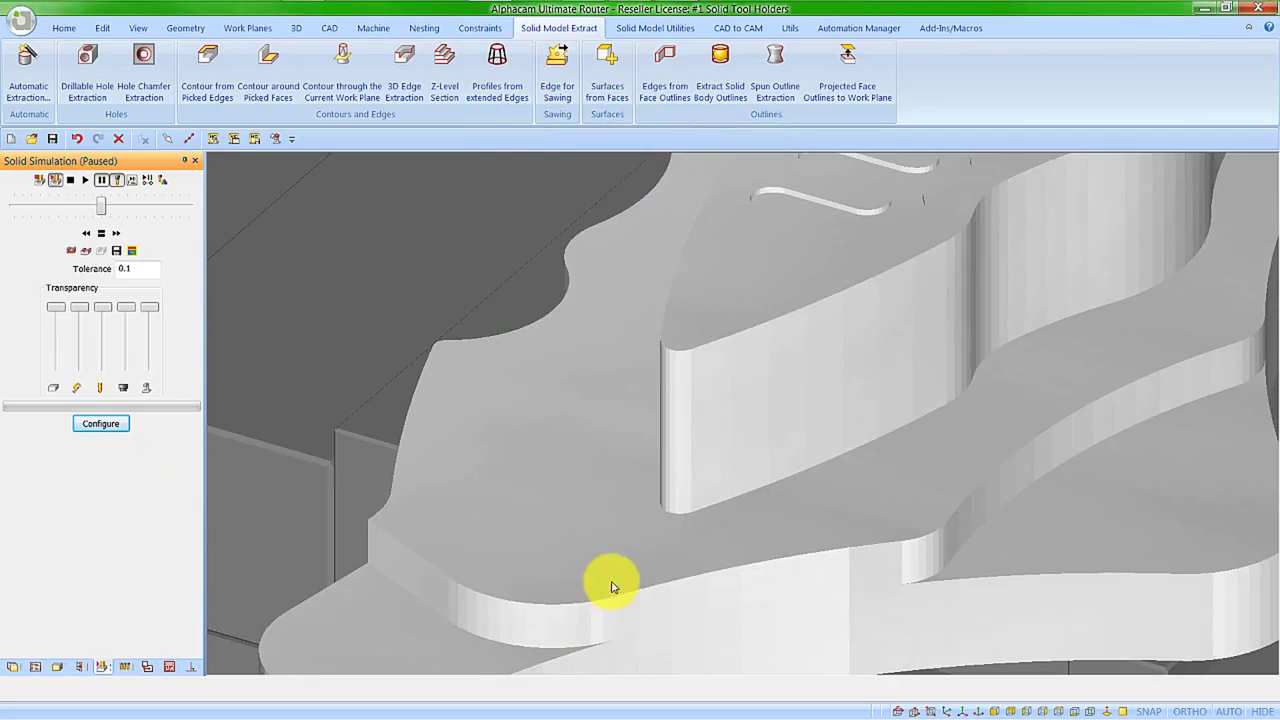
pyautogui.moveTo(697, 397)
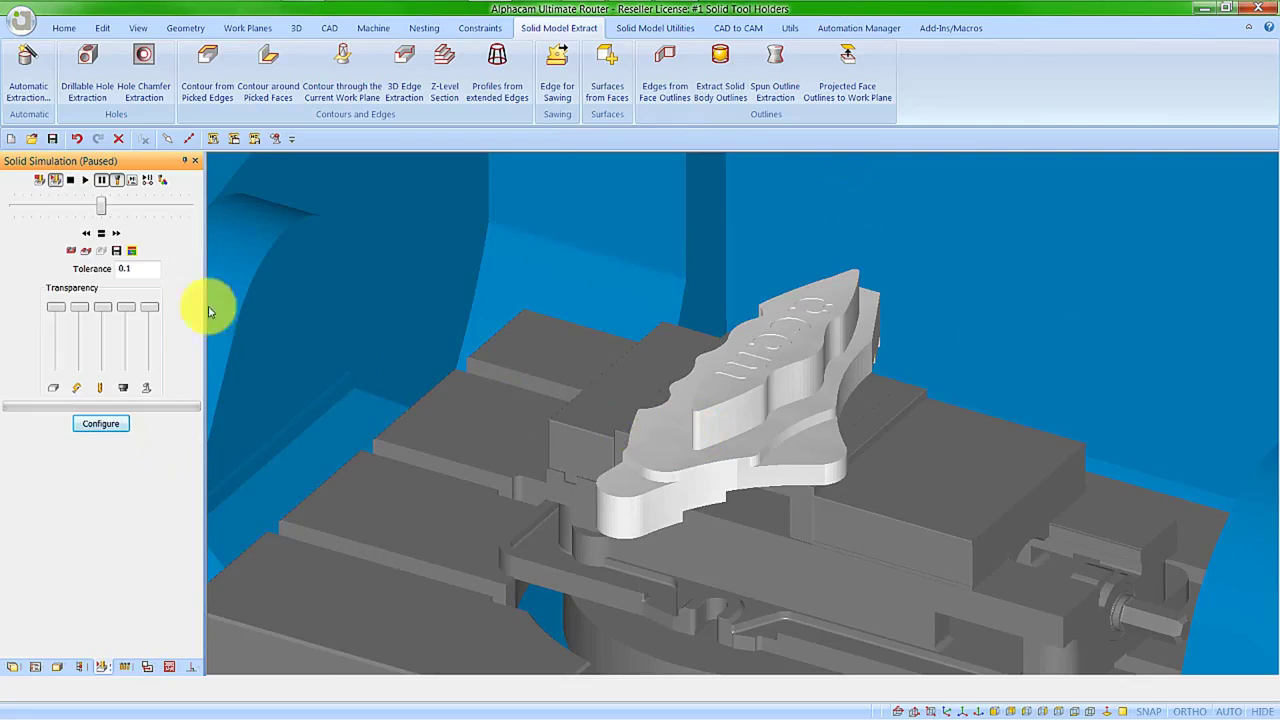
# Enable part, tool holder and red clash colours, then play the drilling simulation.
pyautogui.click(100, 423)
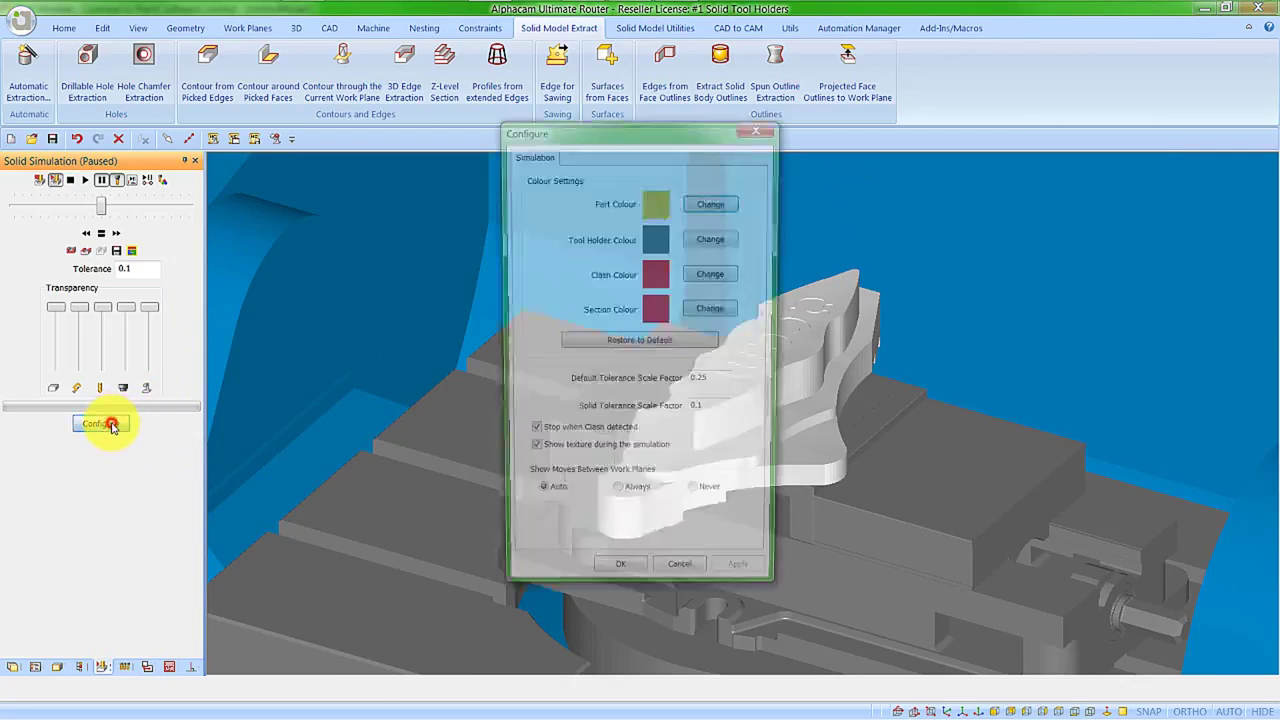
pyautogui.click(100, 423)
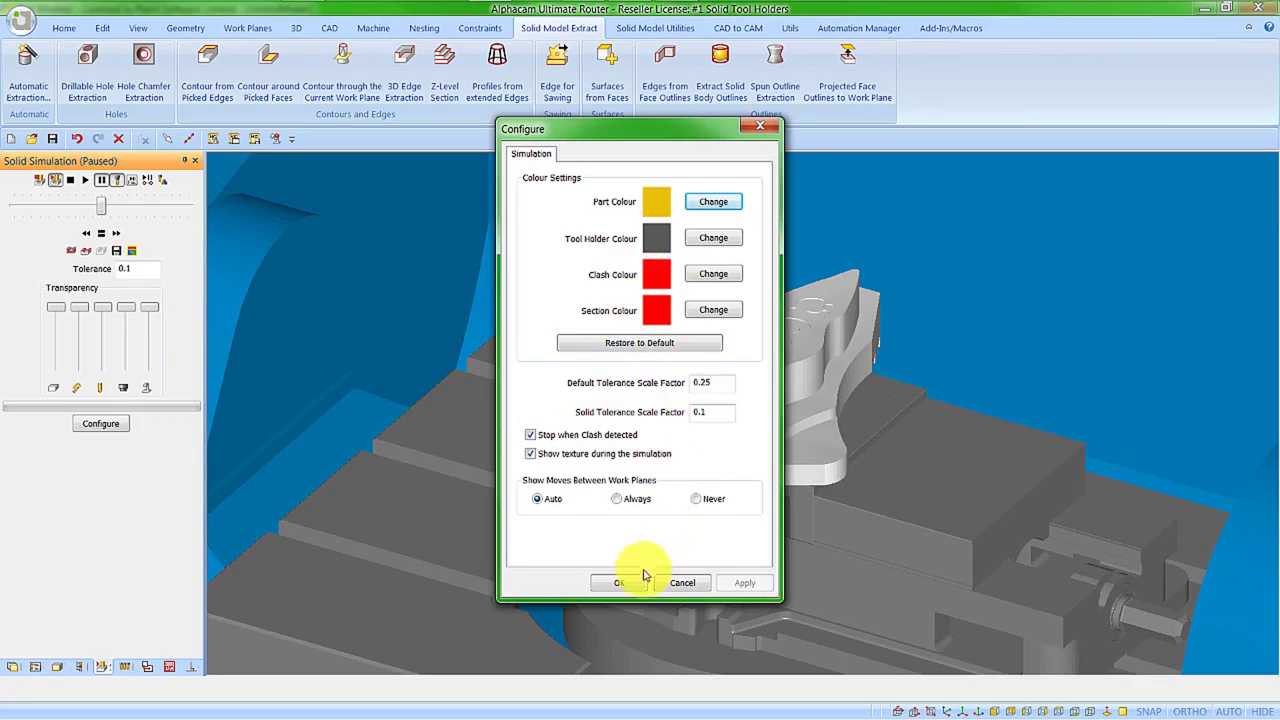
pyautogui.click(617, 583)
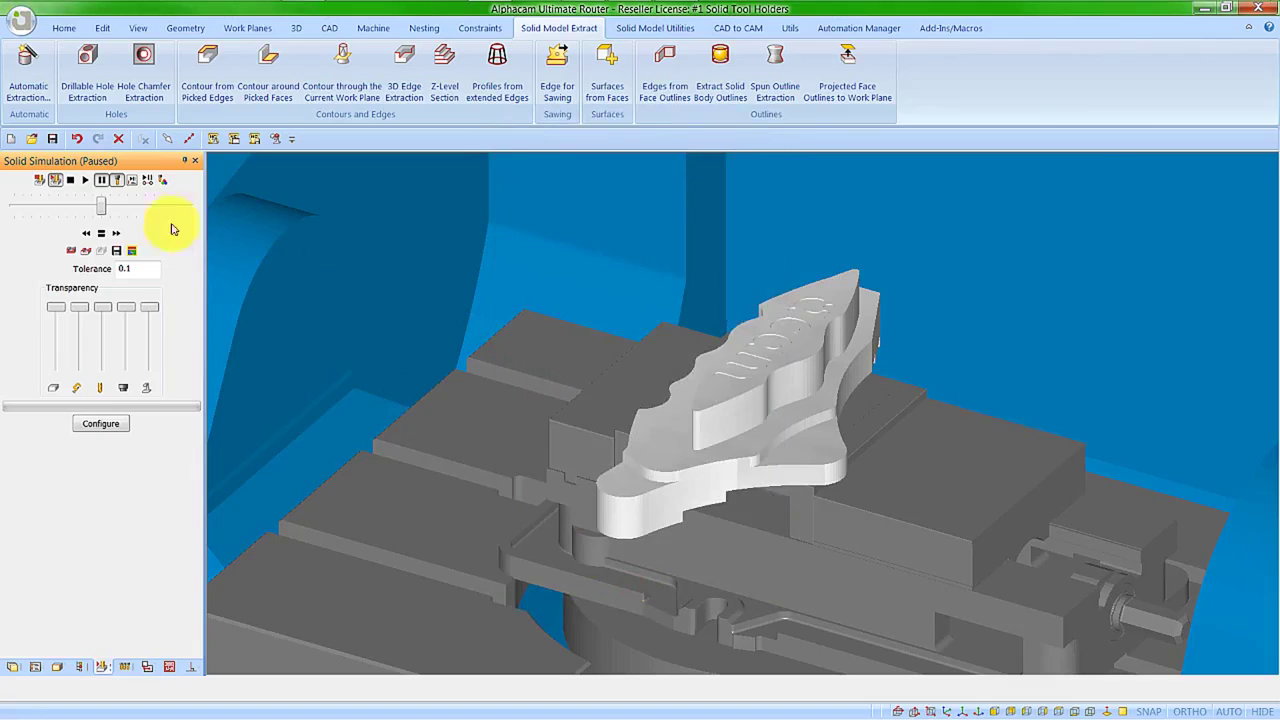
pyautogui.click(85, 179)
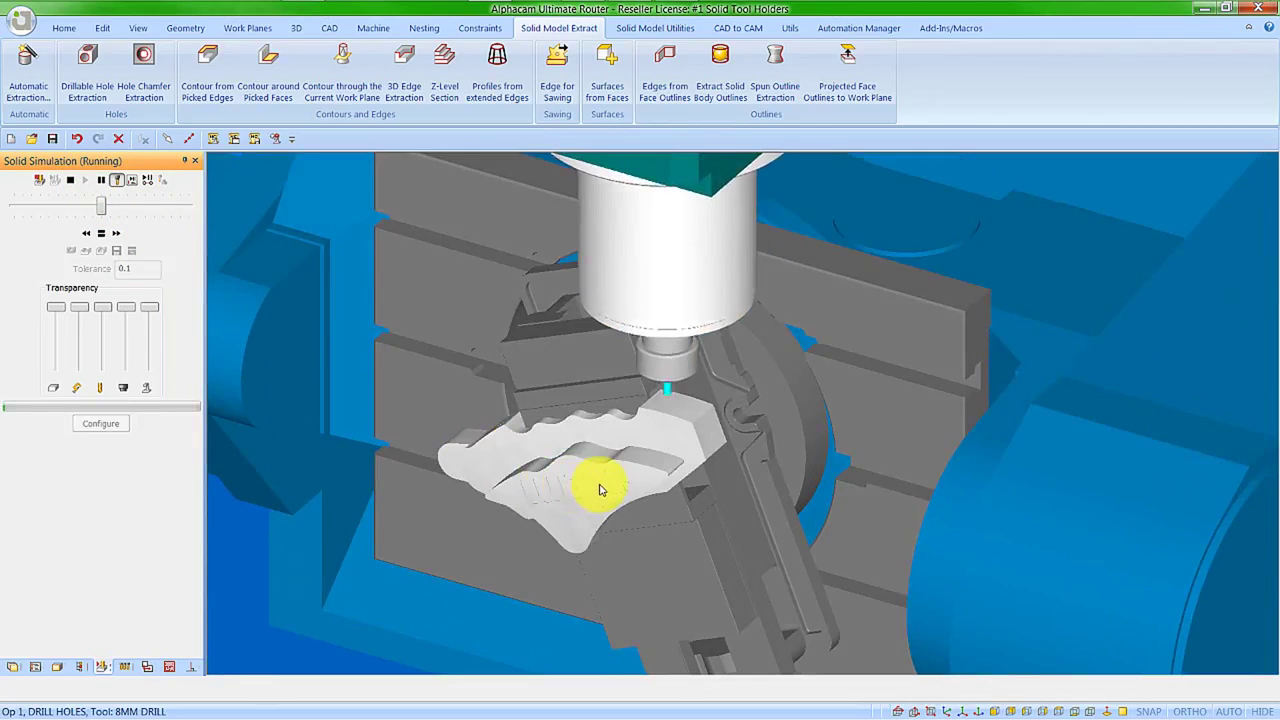
# Step the simulation past the red tool-holder clash, then stop the solid simulation.
pyautogui.click(118, 233)
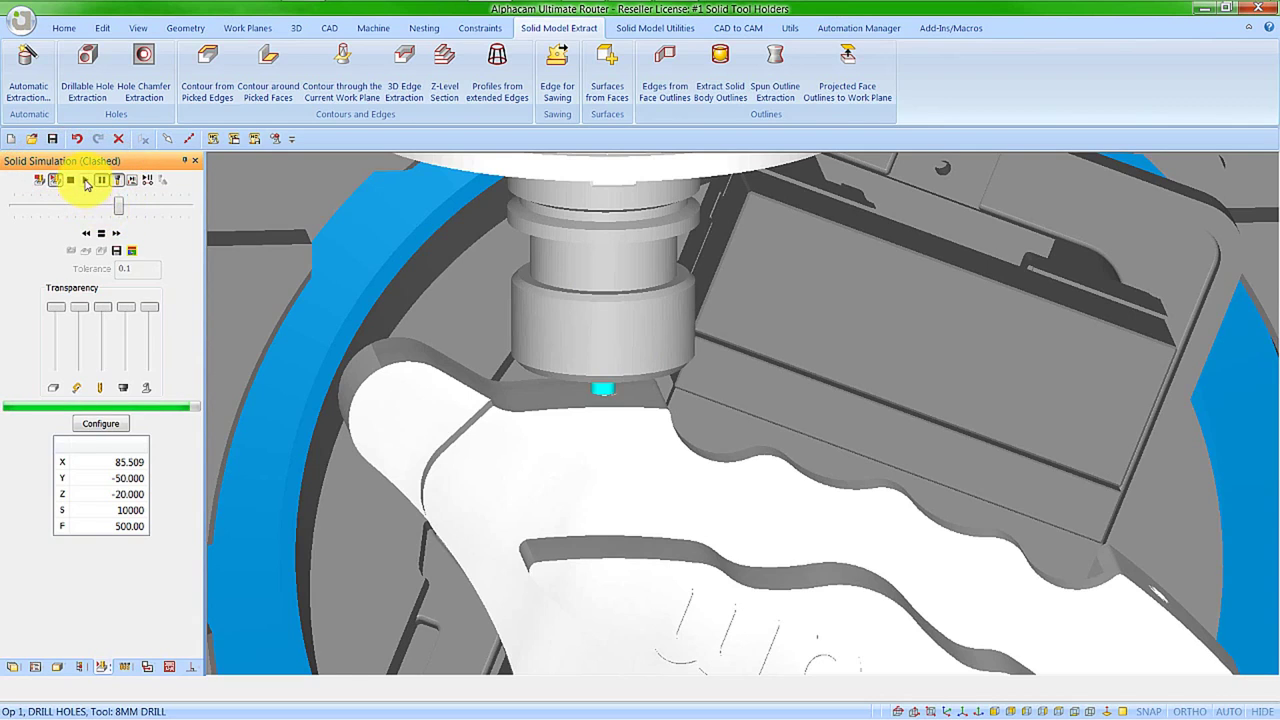
pyautogui.click(86, 179)
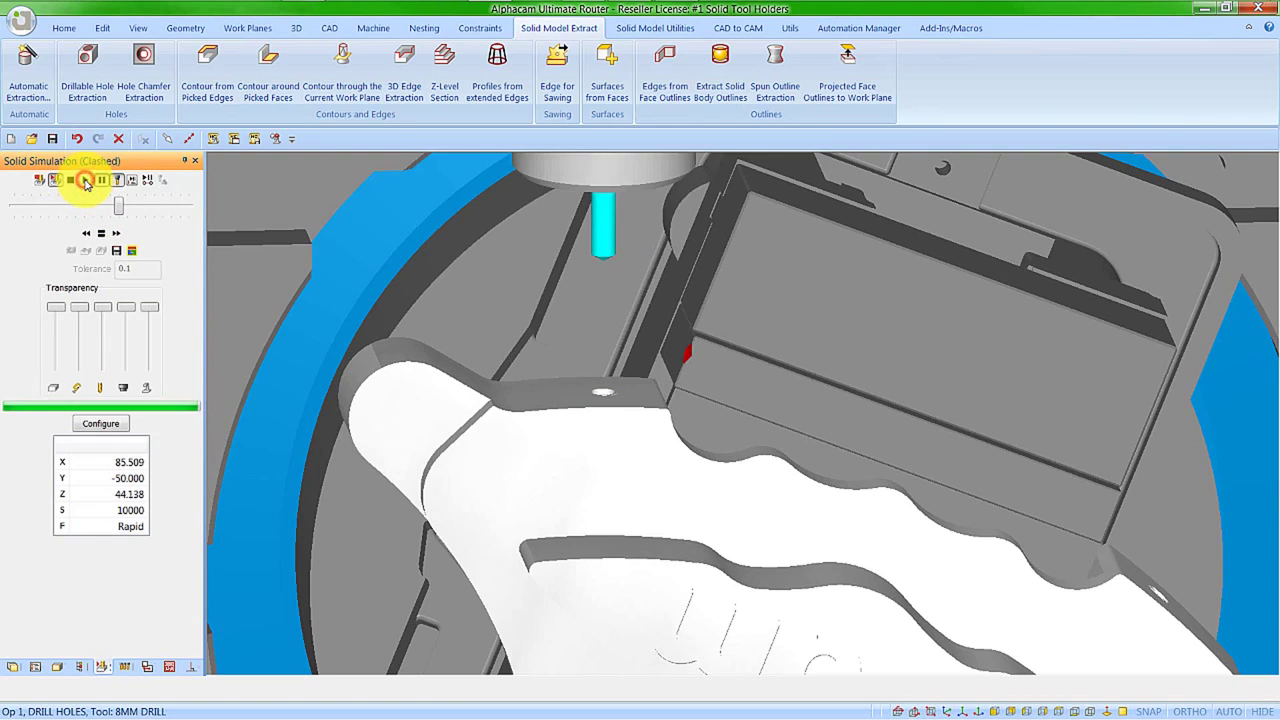
pyautogui.click(85, 179)
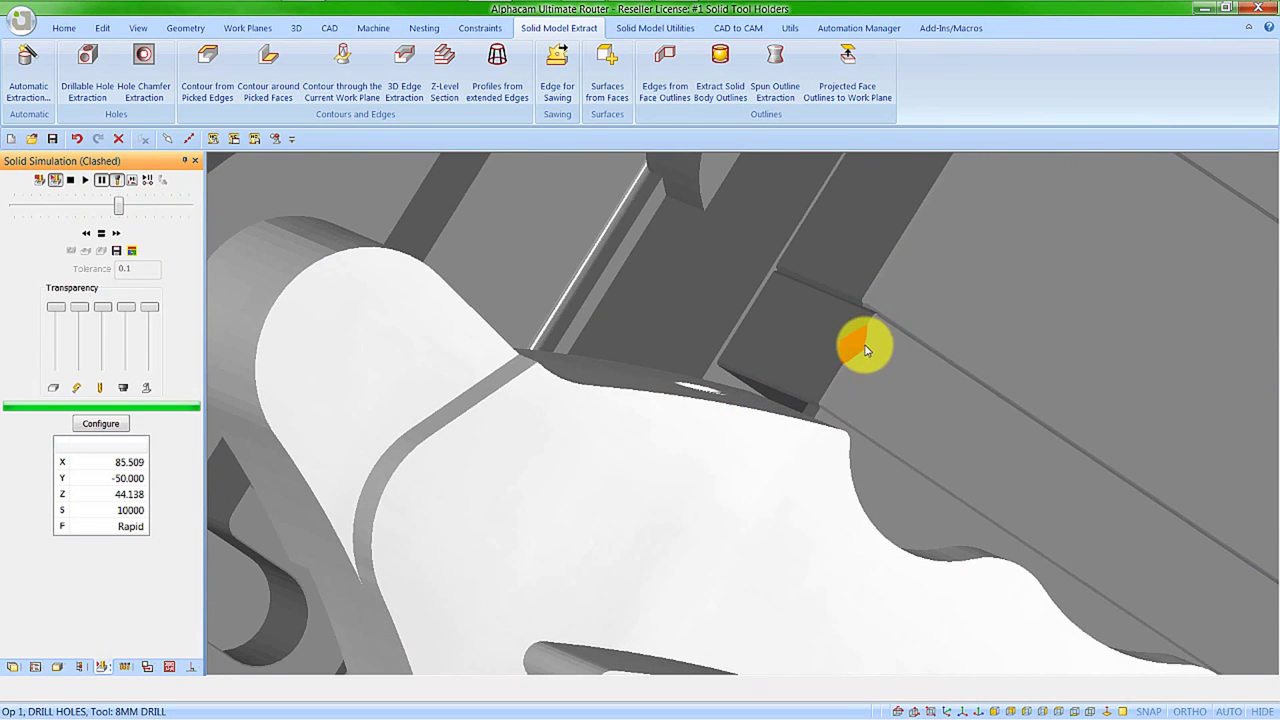
pyautogui.moveTo(782, 347)
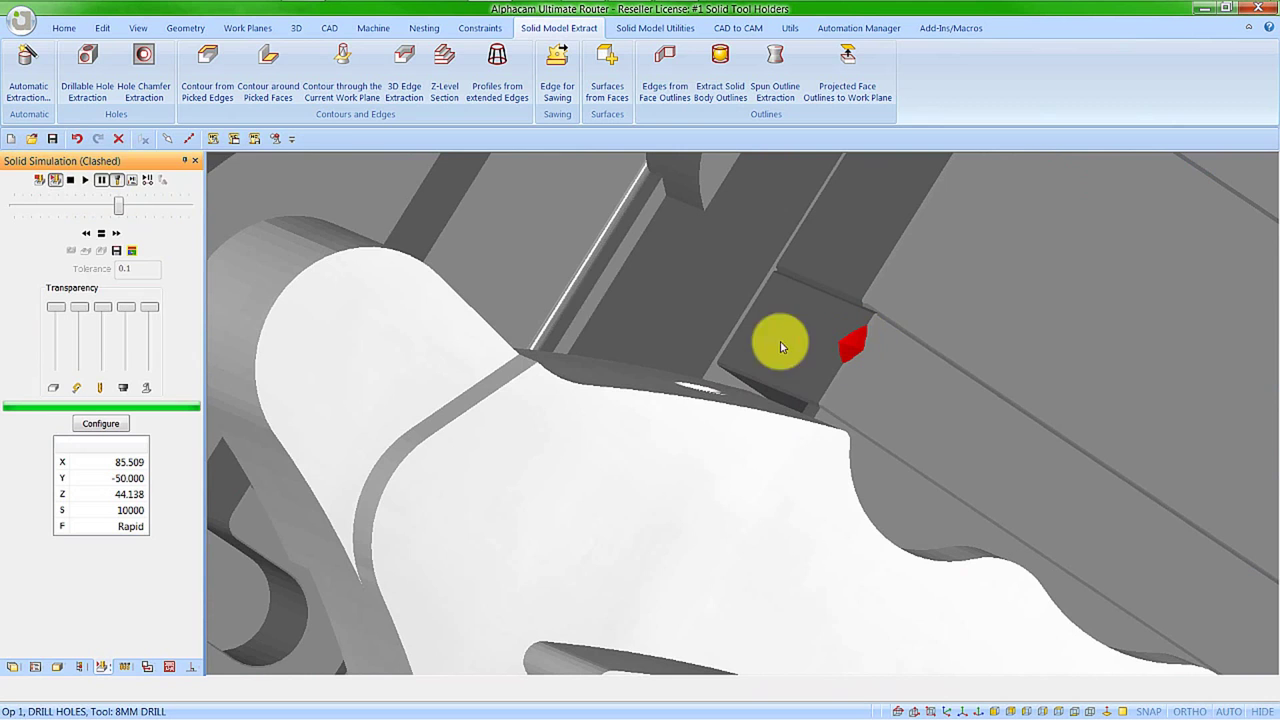
pyautogui.click(84, 180)
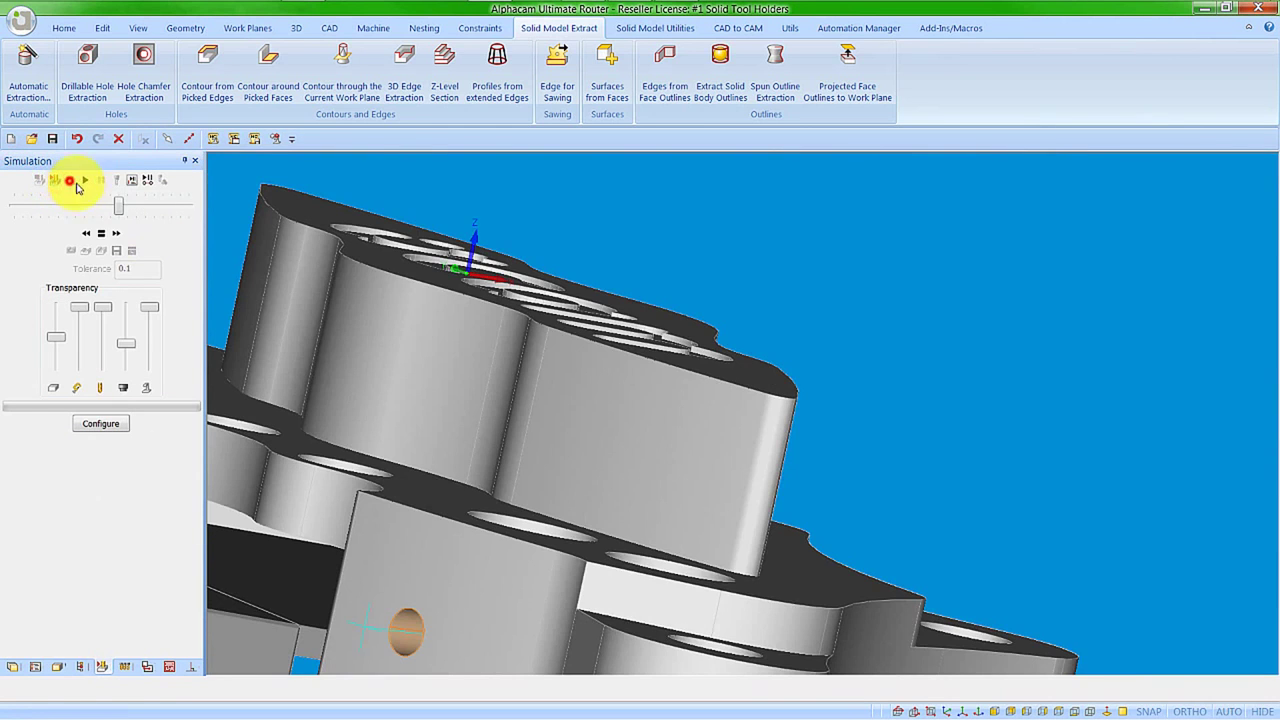
# Zoom to the whole trunnion machine and send the job to the Simulator.
pyautogui.click(85, 180)
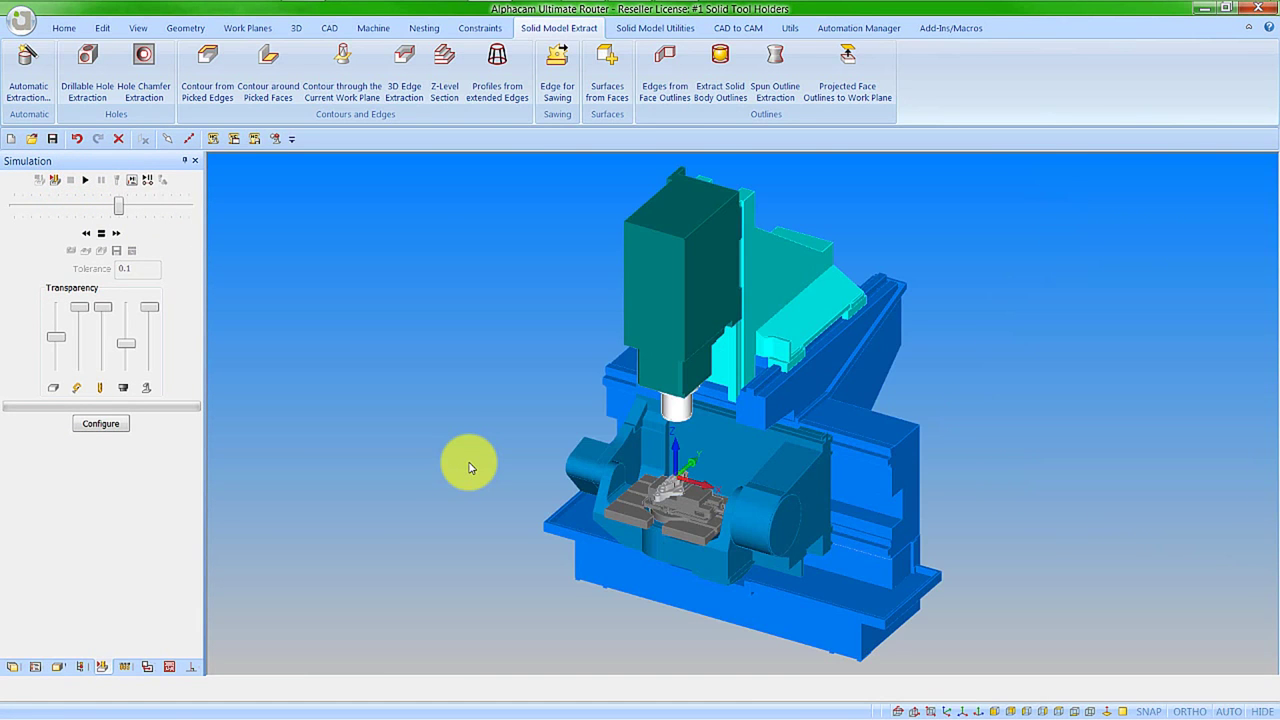
pyautogui.moveTo(427, 383)
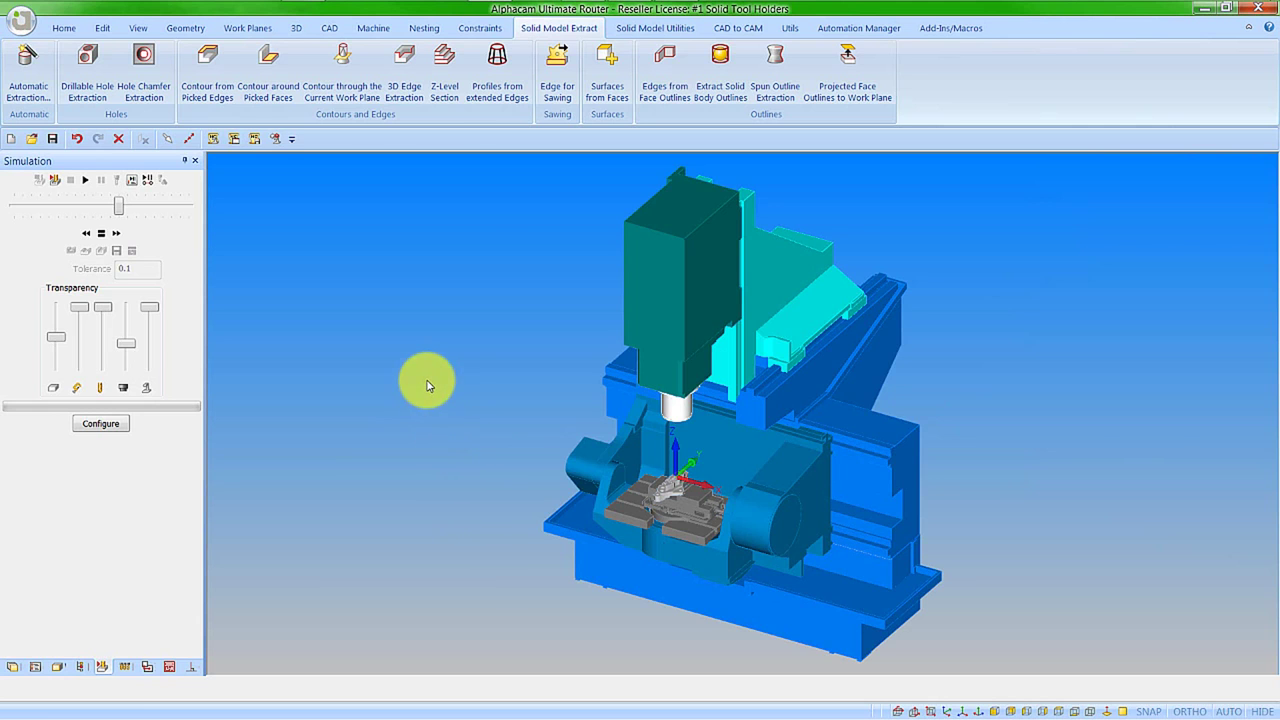
pyautogui.click(138, 27)
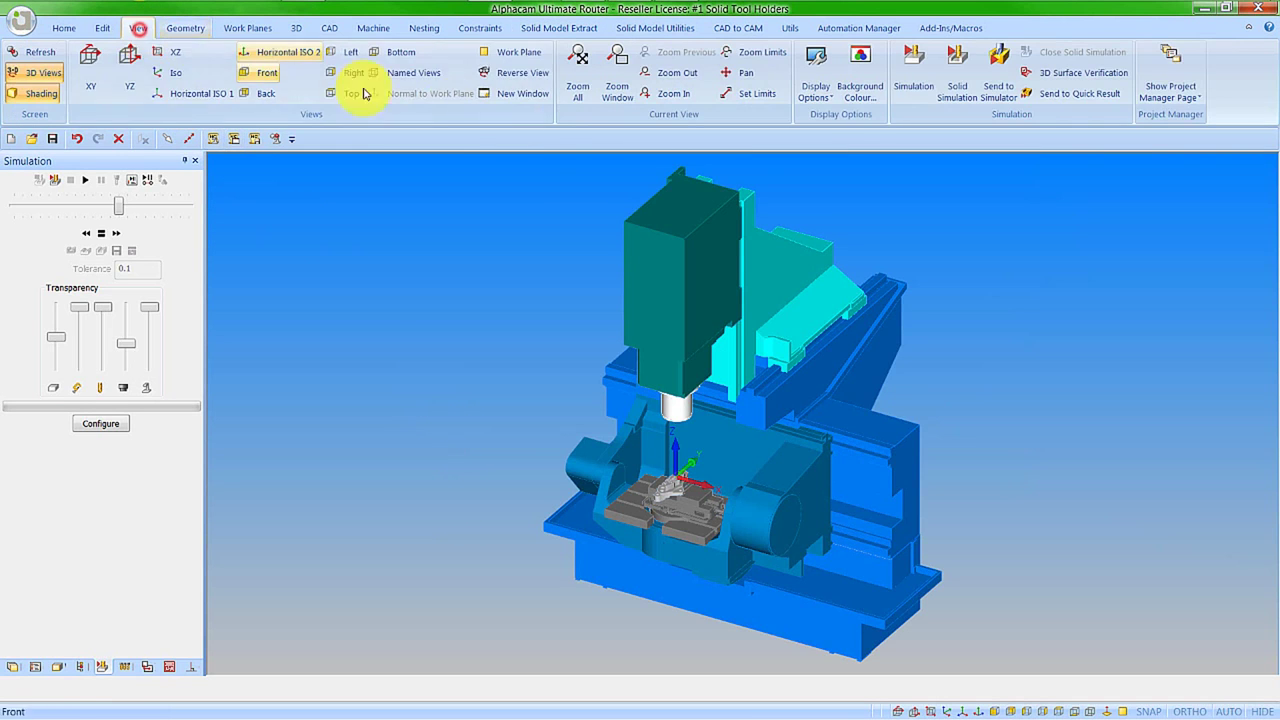
pyautogui.moveTo(998, 90)
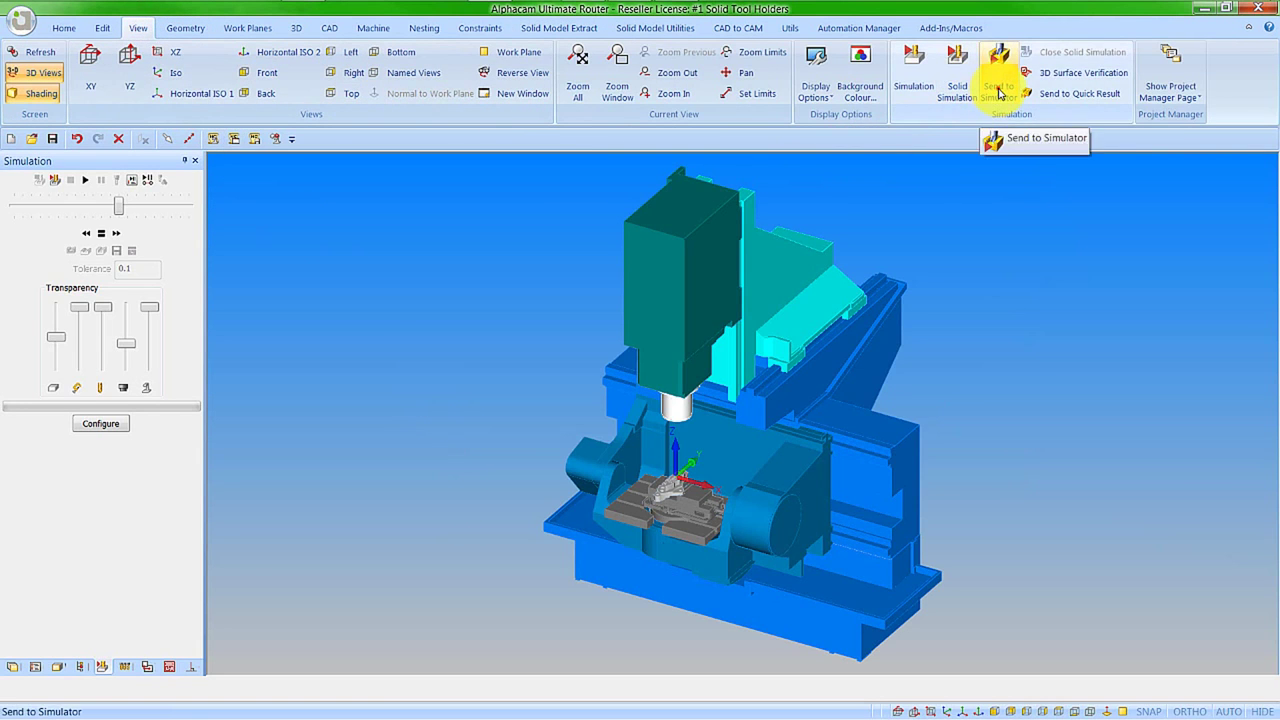
pyautogui.click(999, 72)
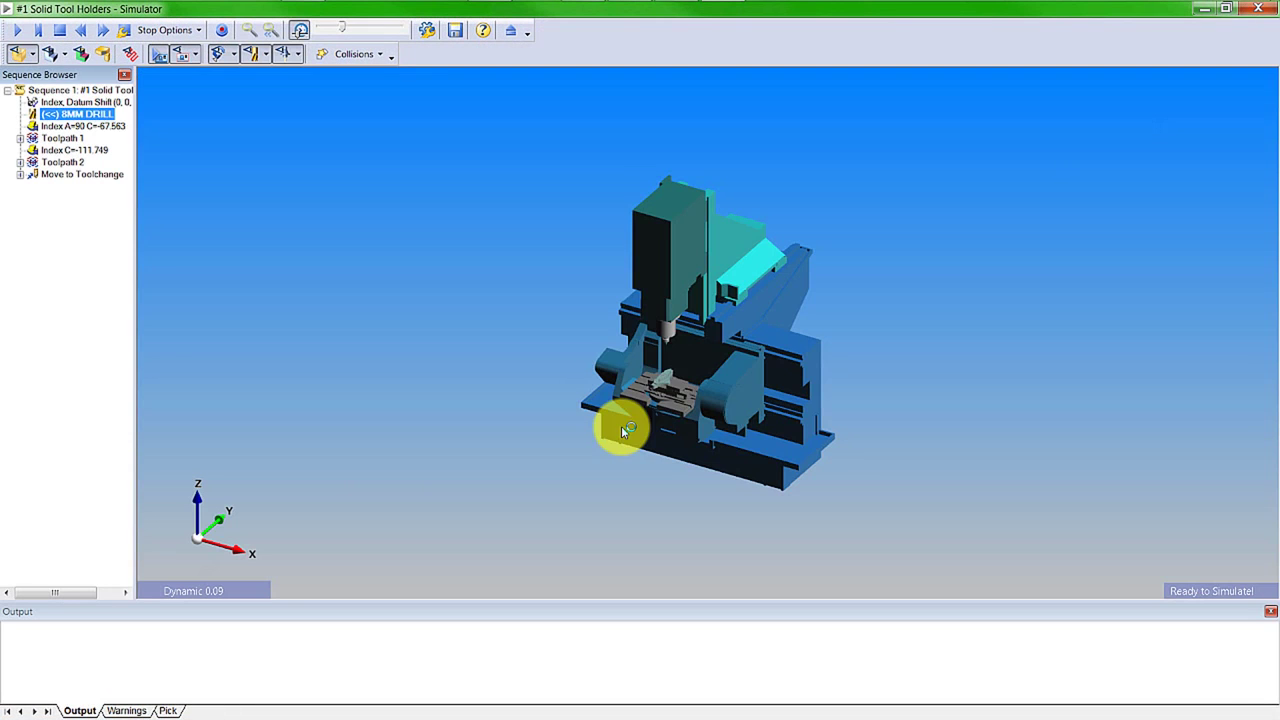
# Run the Simulator to the red holder collision, zoom and orbit there, then resume.
pyautogui.click(665, 378)
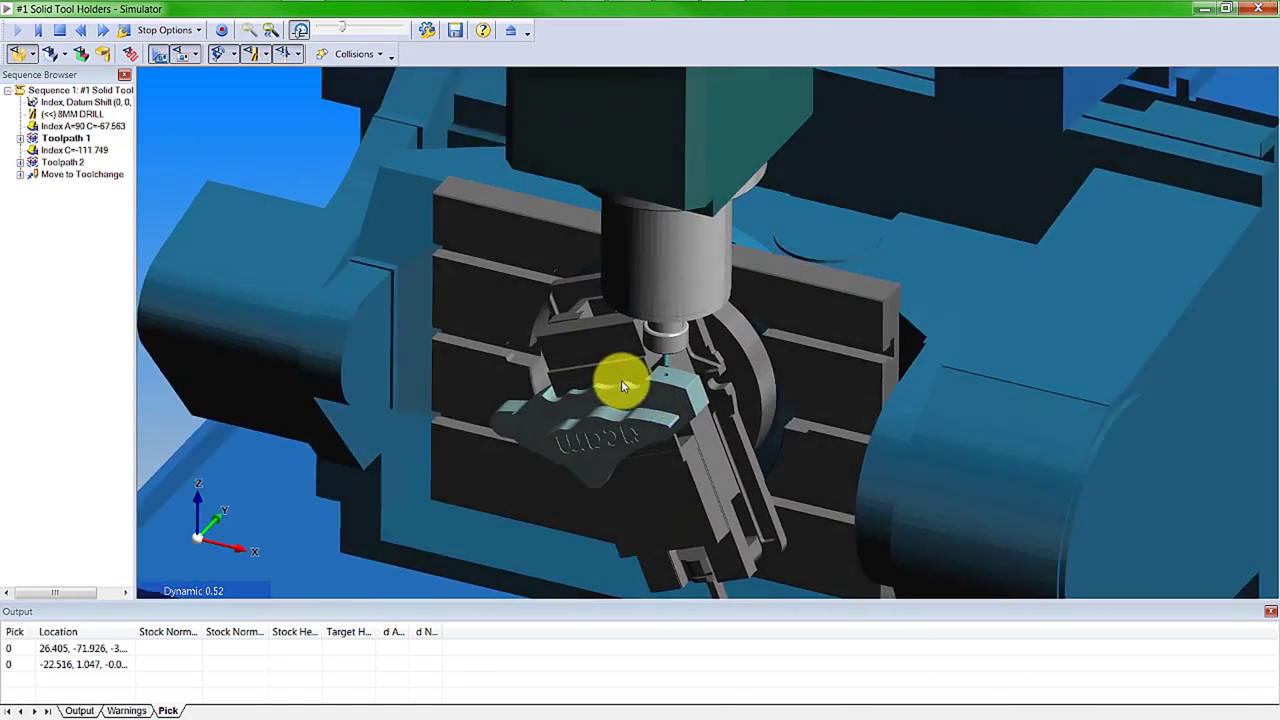
pyautogui.moveTo(620, 385); pyautogui.dragTo(585, 430)
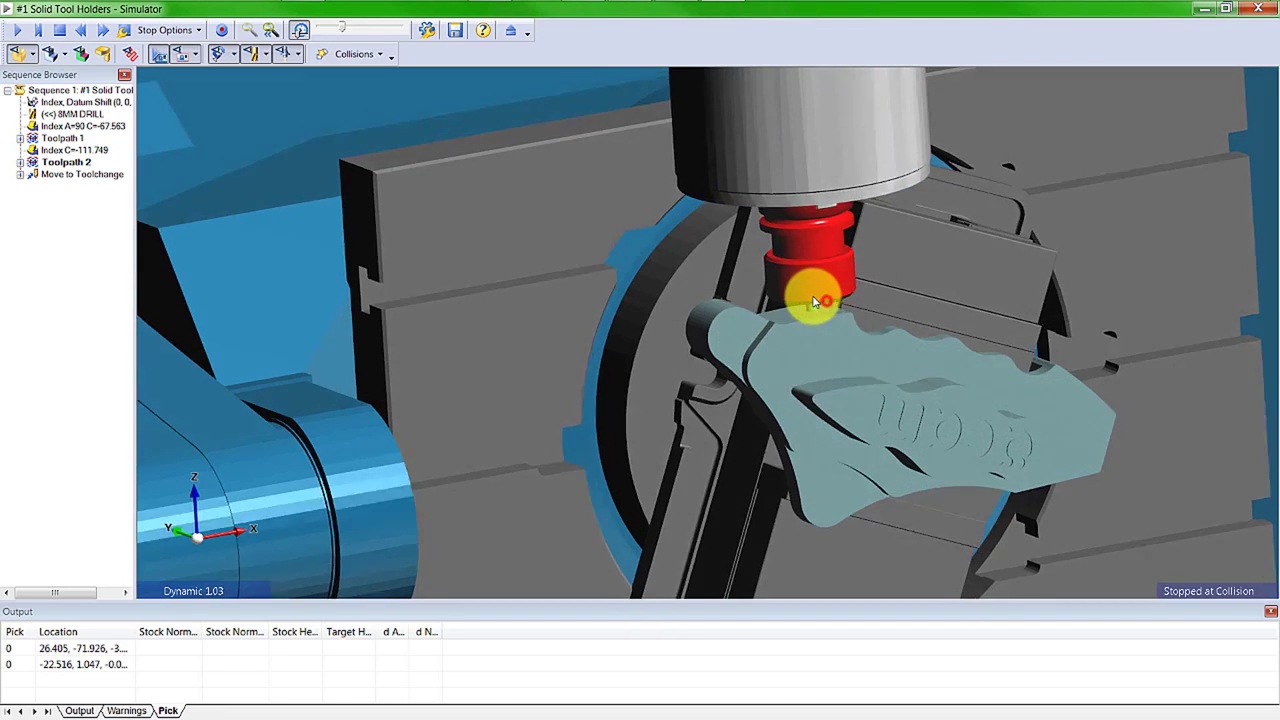
pyautogui.moveTo(815, 302); pyautogui.dragTo(780, 315)
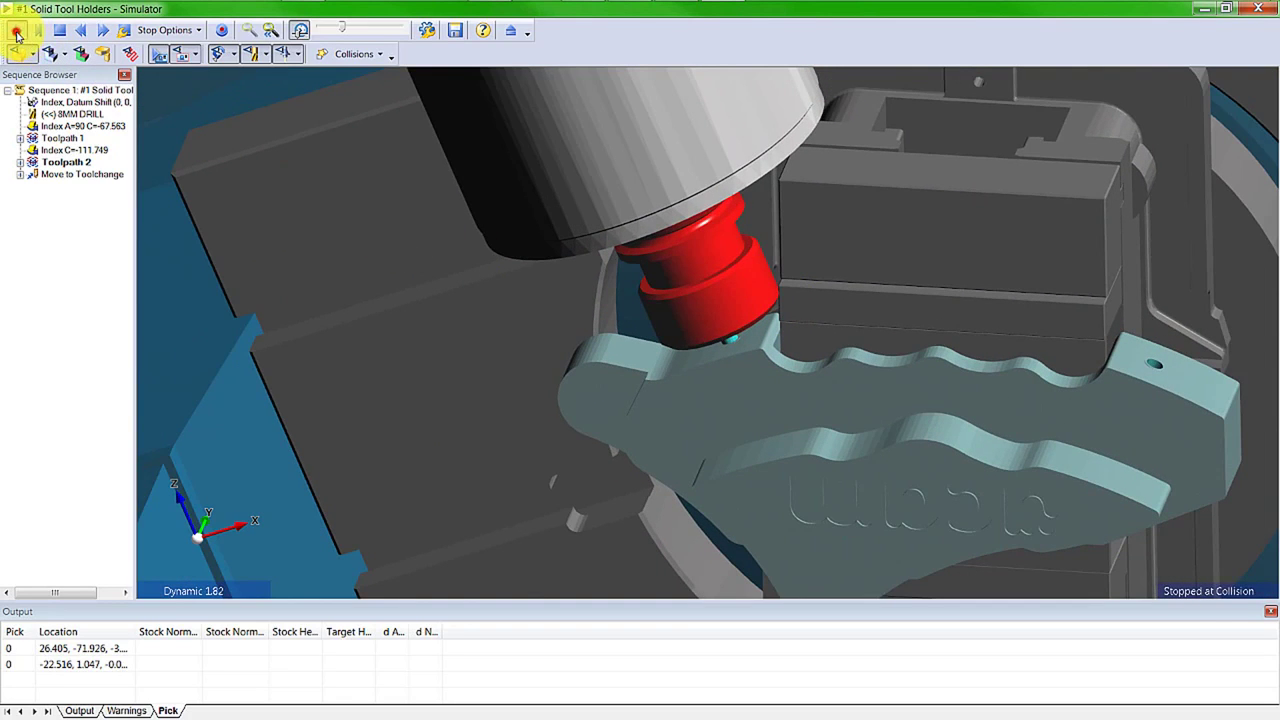
pyautogui.click(23, 52)
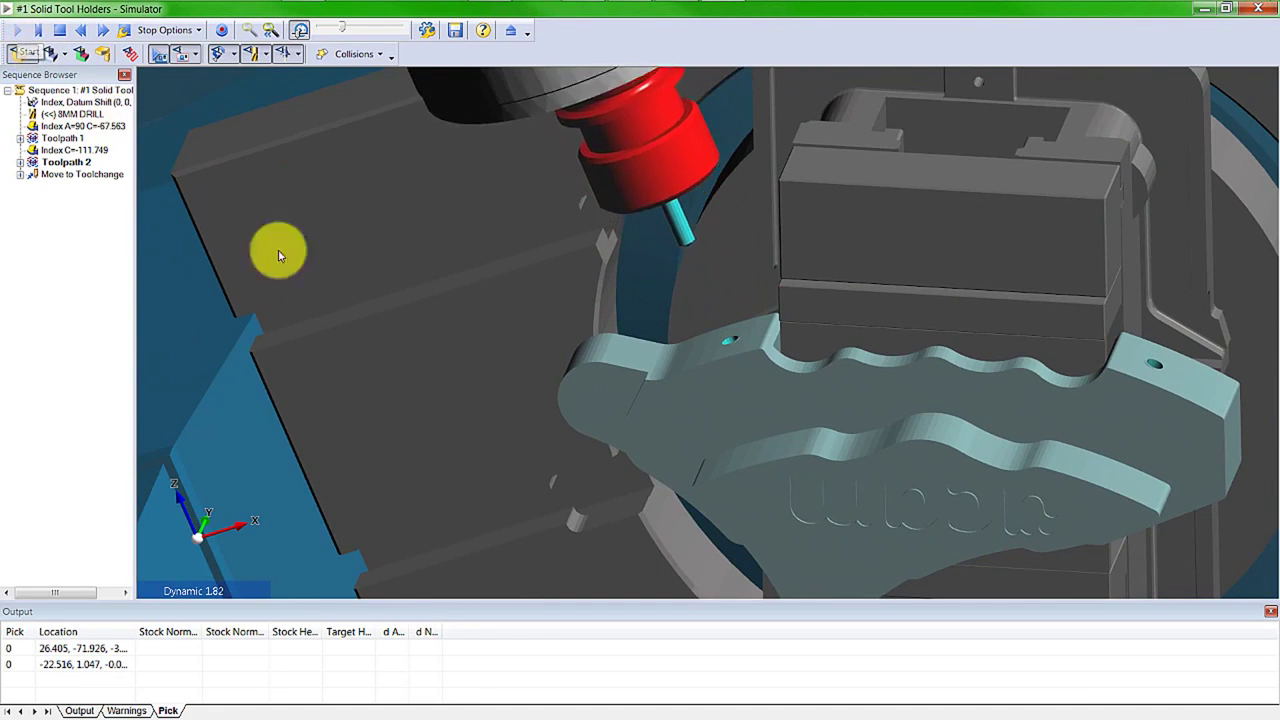